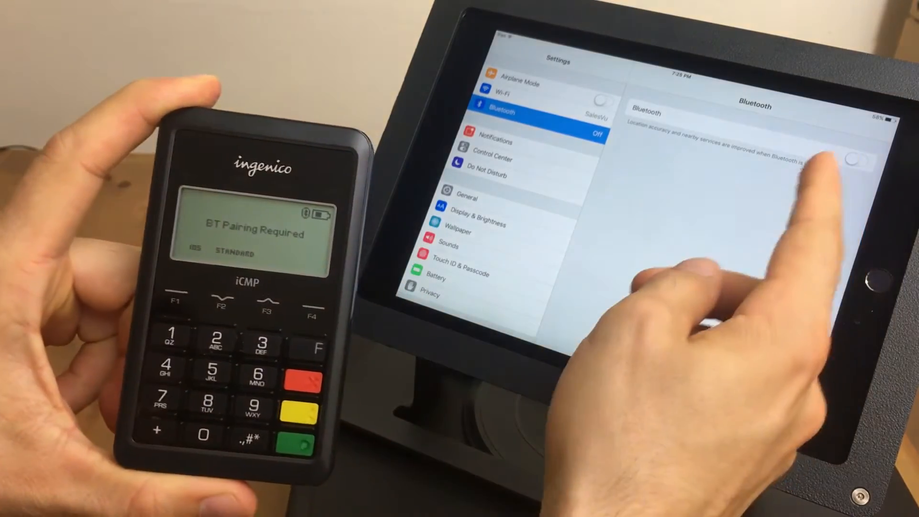
Step: Turn Bluetooth on and enter PIN 25 to pair the iCMP reader
left_click(853, 160)
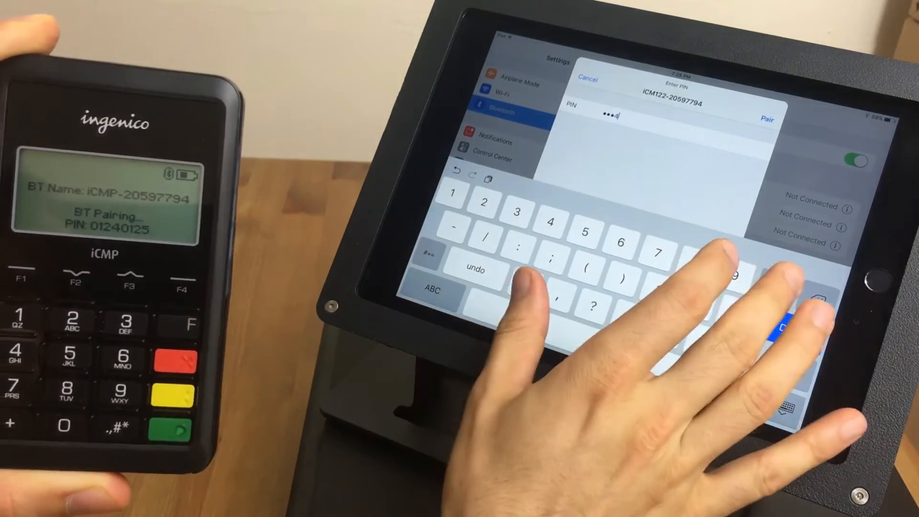
type("25")
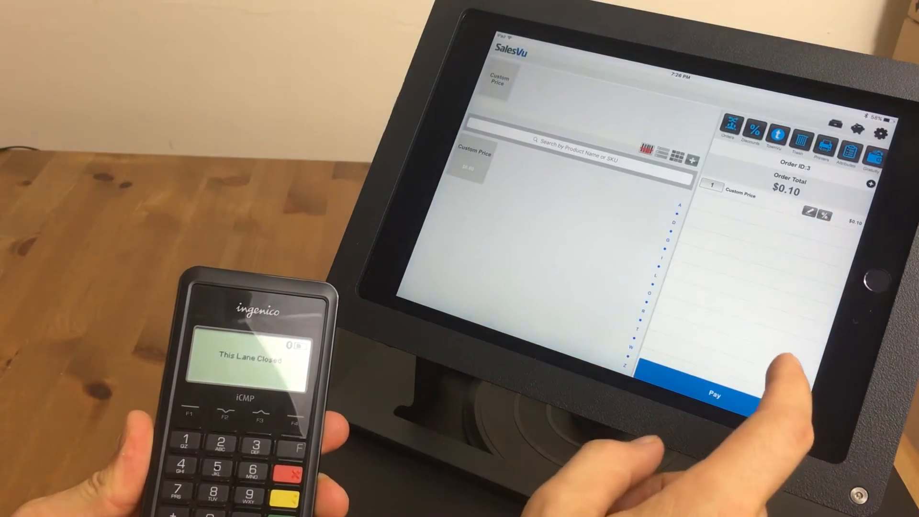
Step: Pay the $0.10 order by credit card, selecting a tip option to continue
left_click(713, 396)
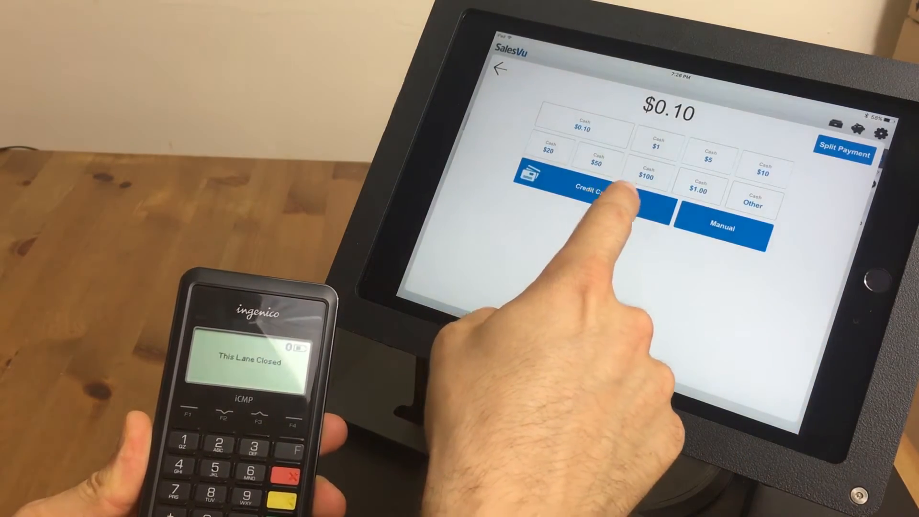
left_click(599, 188)
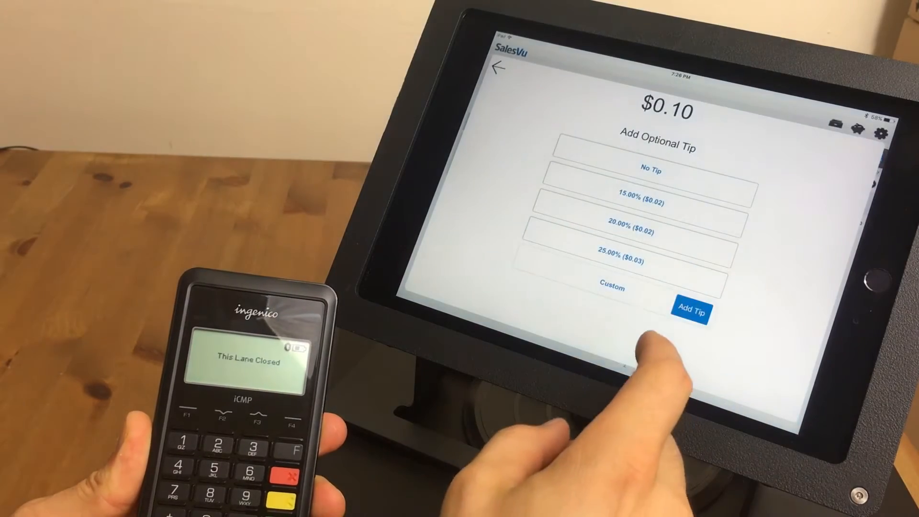
left_click(692, 311)
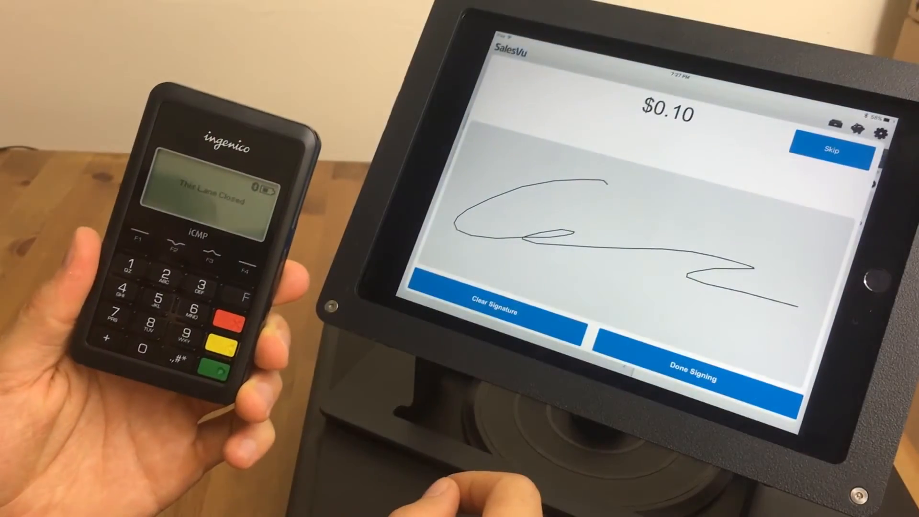
Step: Submit the signature and close the approved $0.10 transaction
left_click(693, 369)
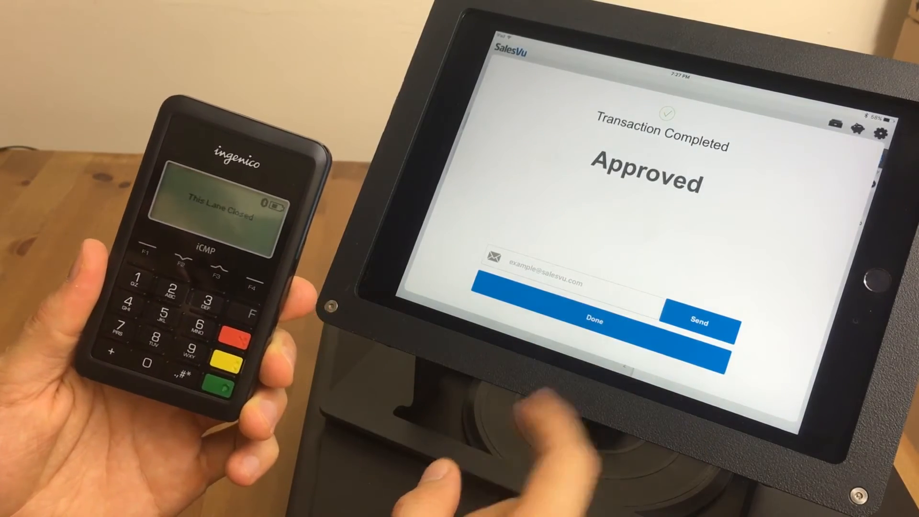
left_click(593, 321)
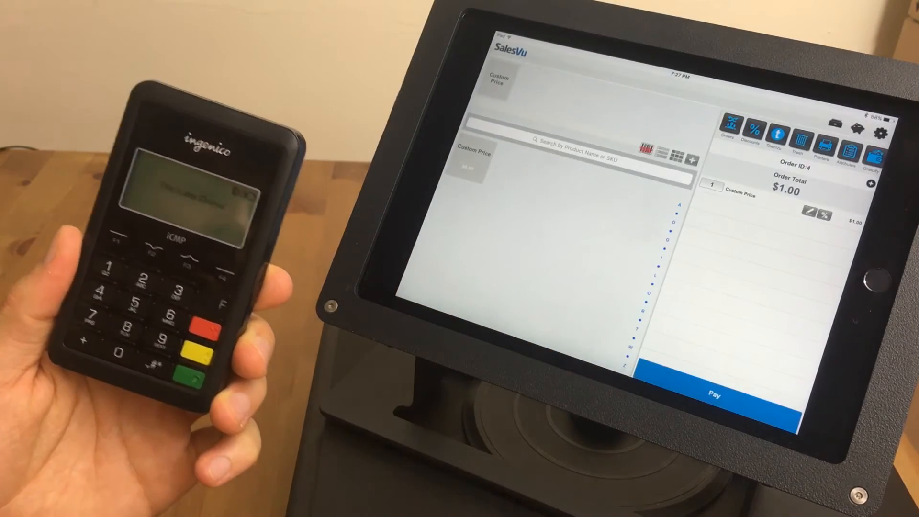
Step: Pay the $1.00 order by credit card, reaching the Add Optional Tip screen
left_click(714, 399)
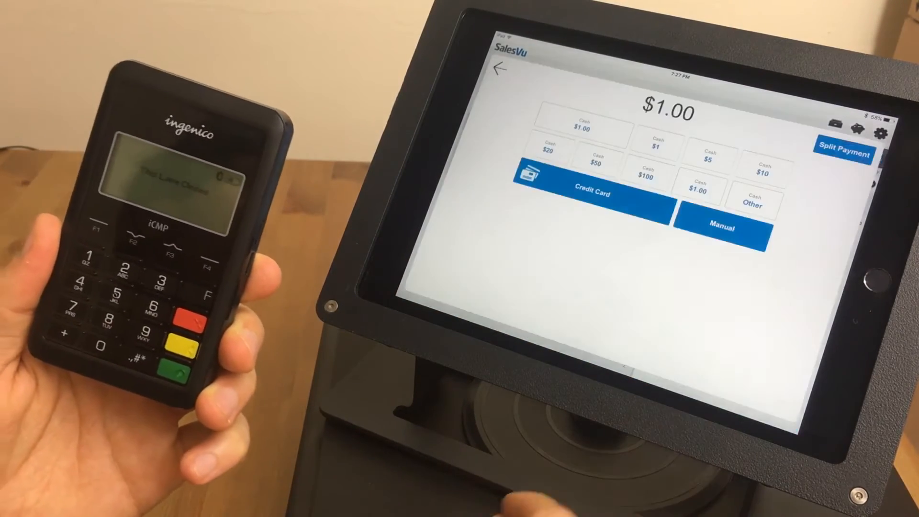
left_click(591, 193)
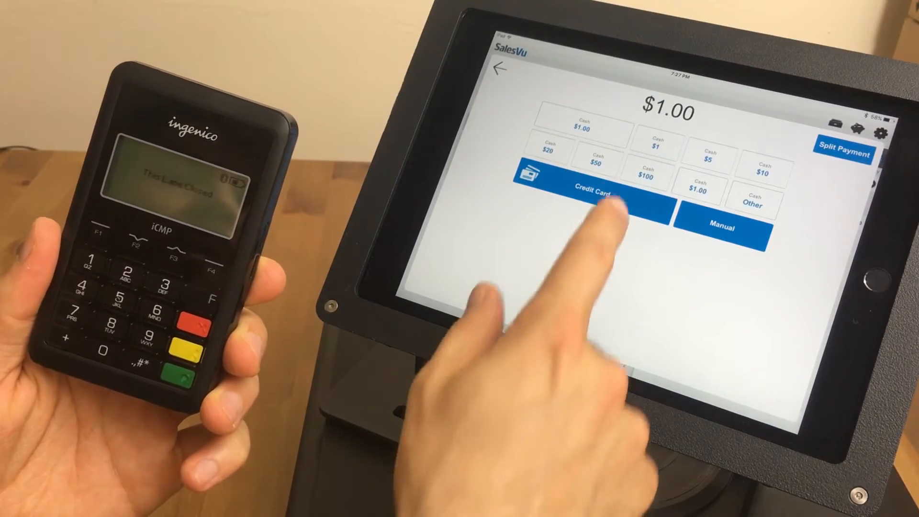
left_click(595, 192)
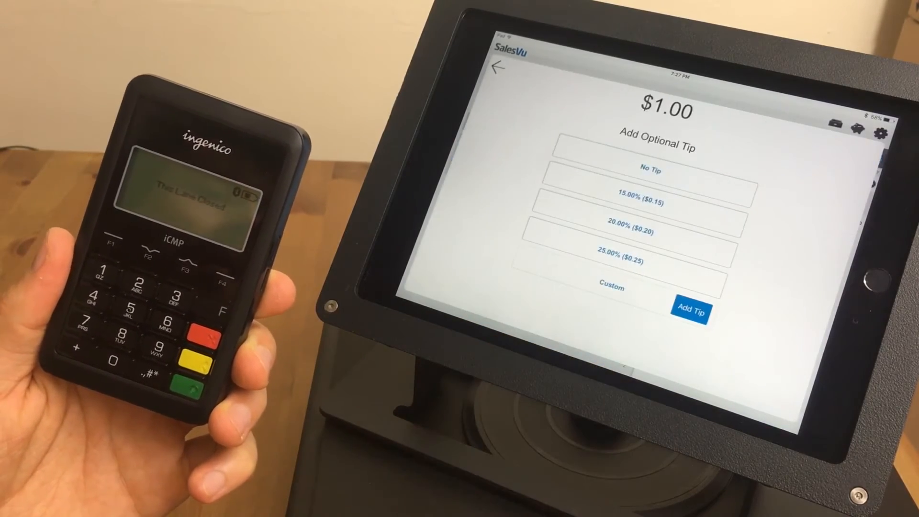